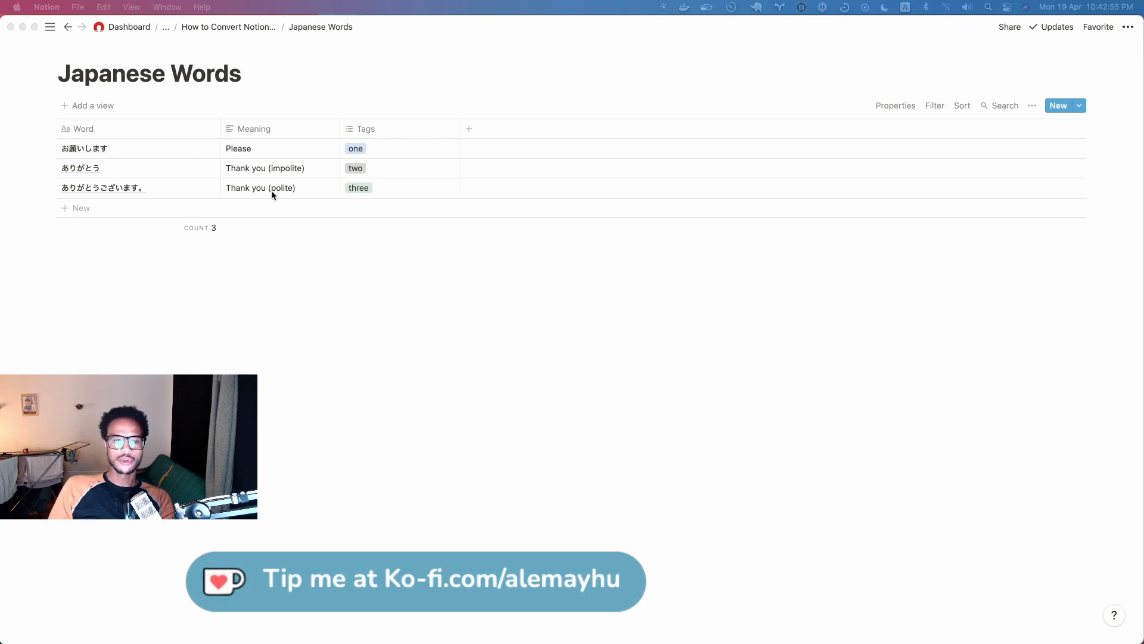
pyautogui.moveTo(575, 209)
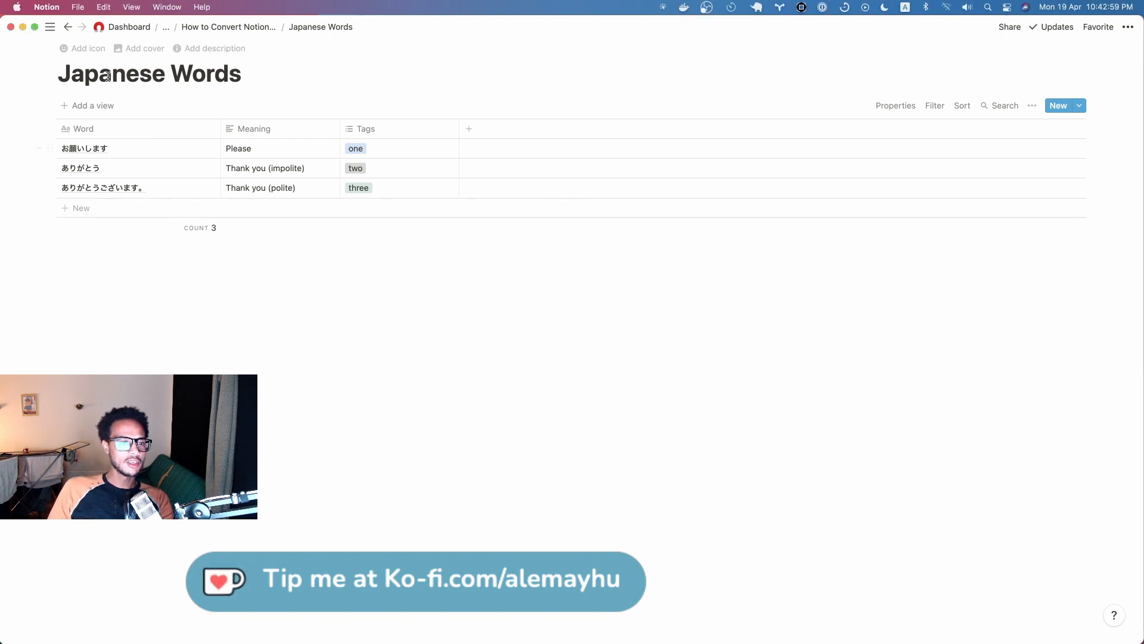
# Step: Return to the parent tutorial page via the How to Convert Notion… breadcrumb
pyautogui.click(229, 27)
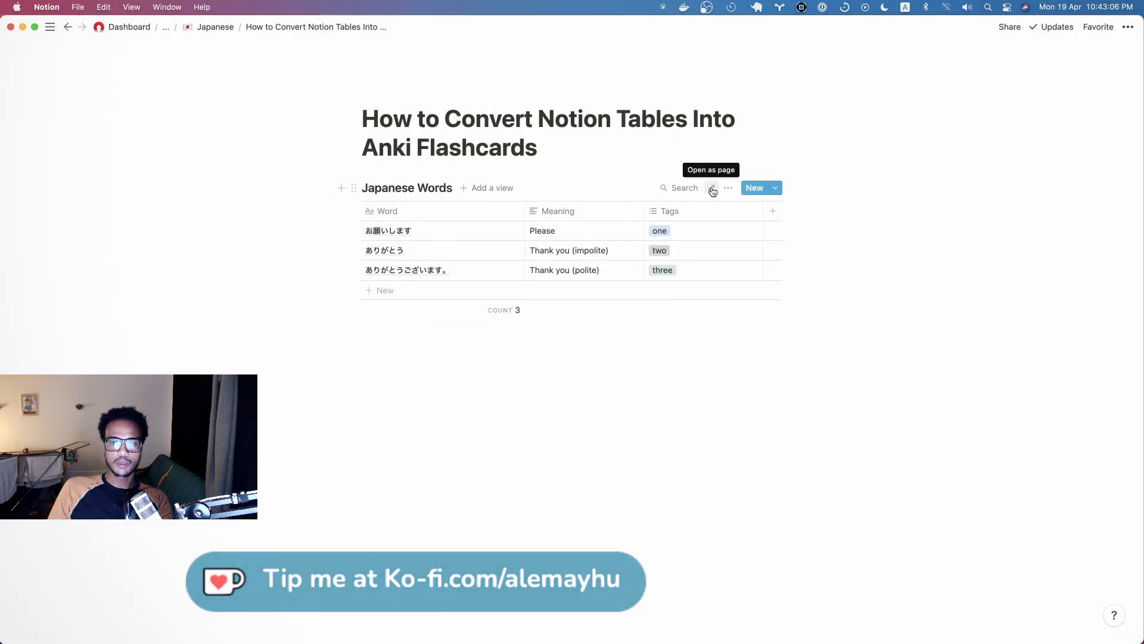
# Step: Export the Japanese Words page as Markdown & CSV to Downloads as unique_name.zip and extract it
pyautogui.click(712, 187)
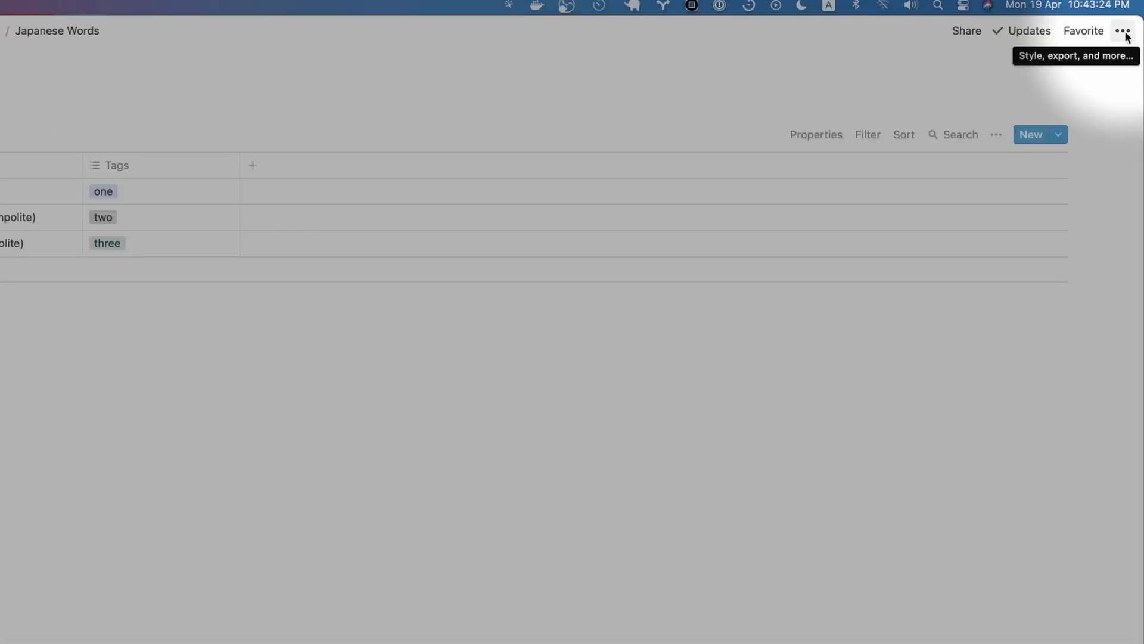
pyautogui.click(1127, 31)
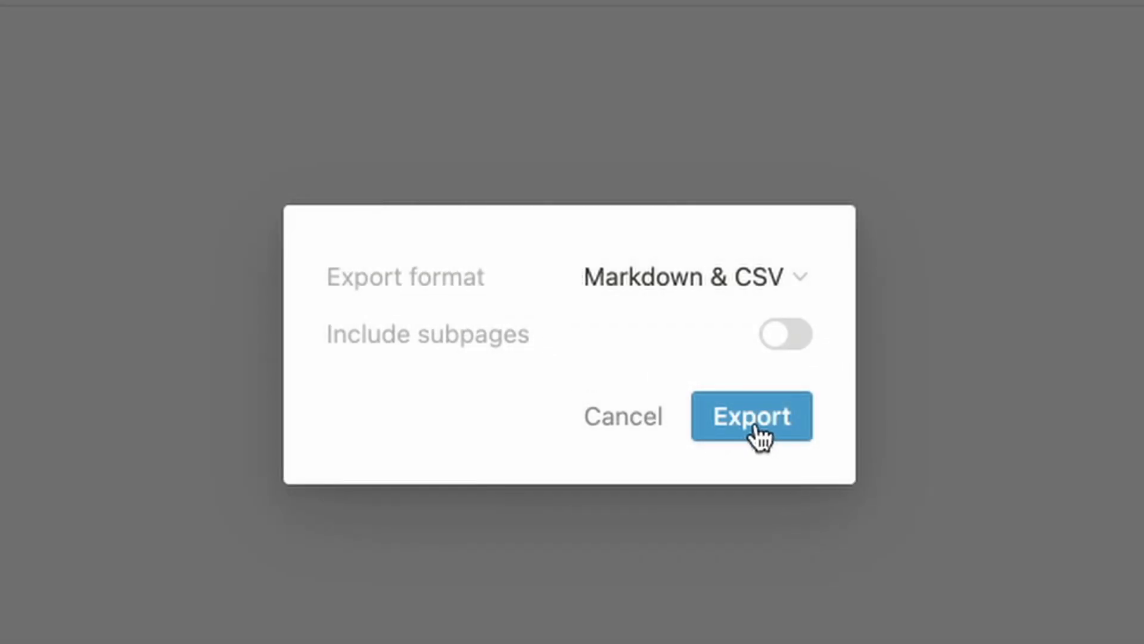
pyautogui.click(751, 417)
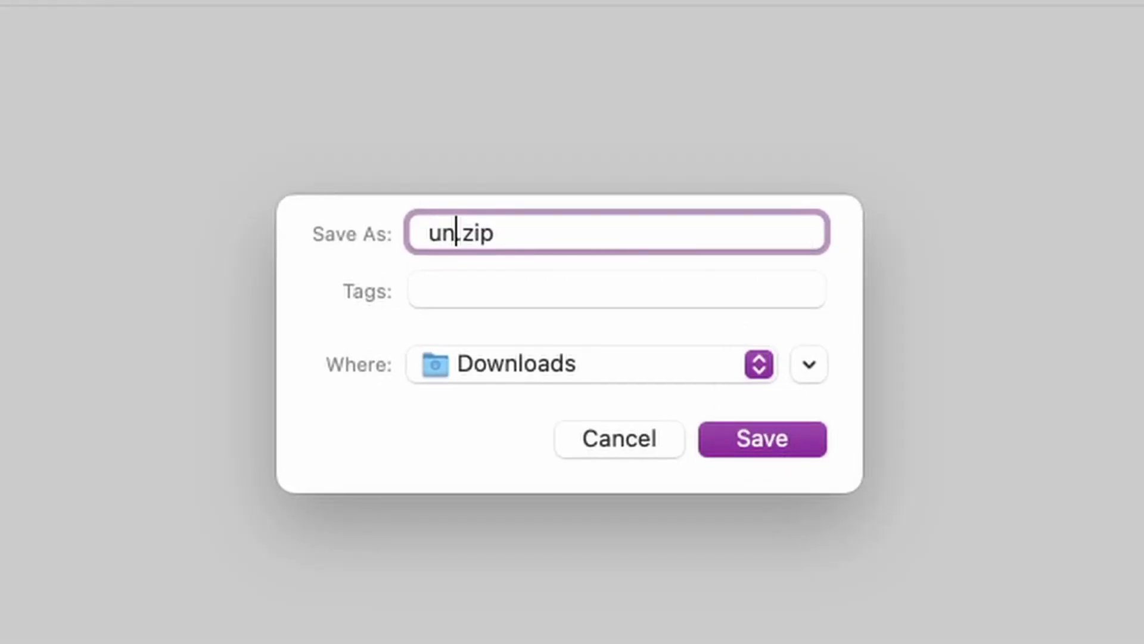
pyautogui.write('unique_name')
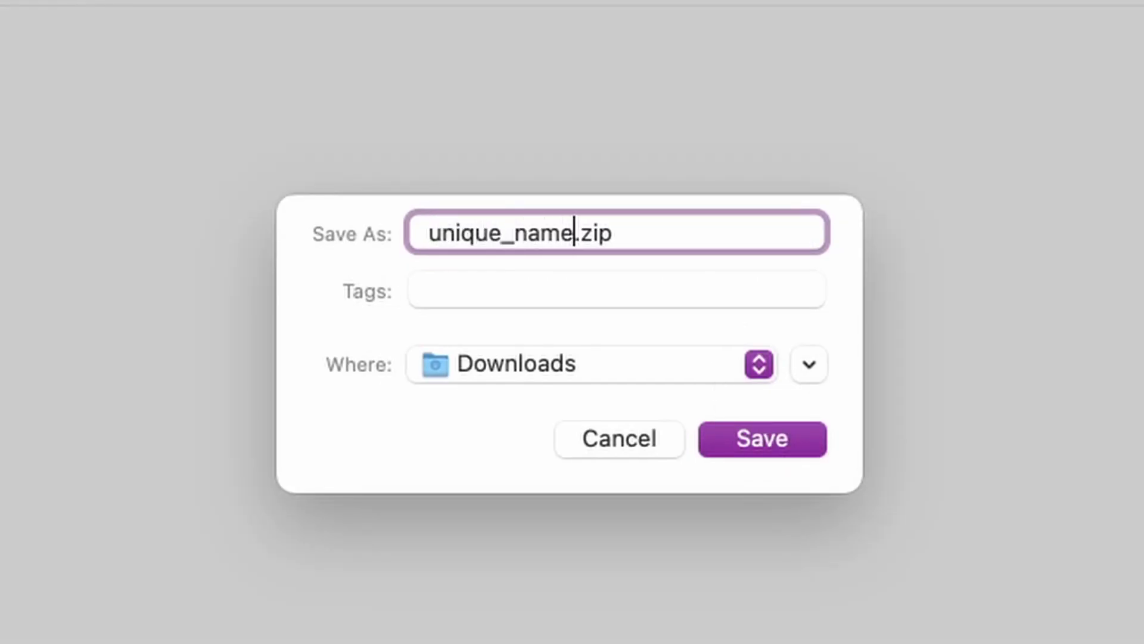
pyautogui.click(762, 439)
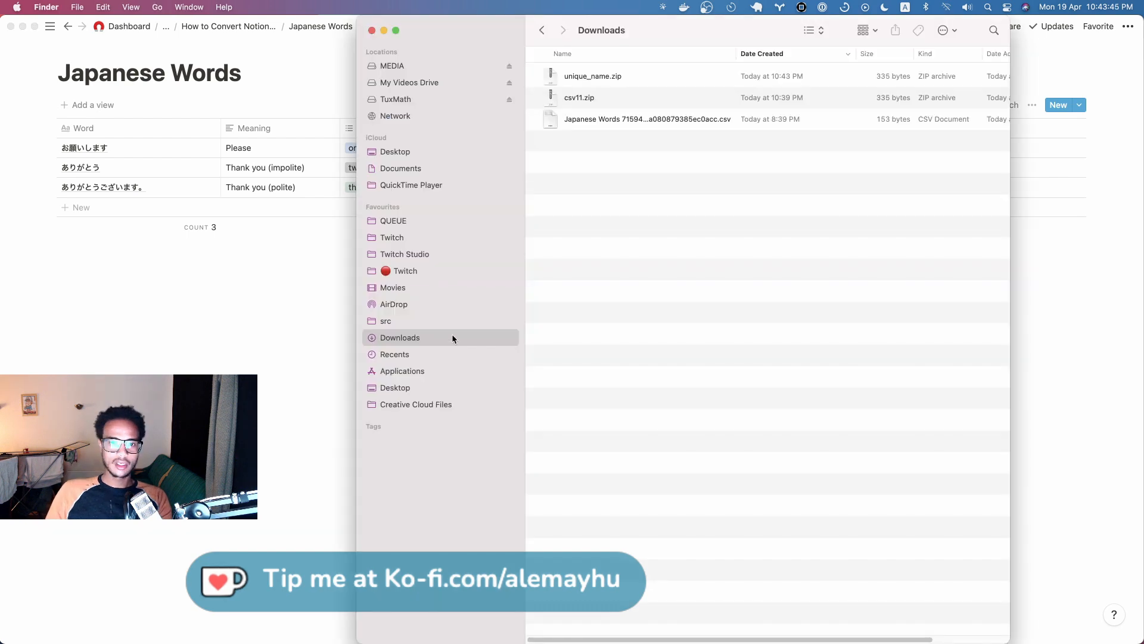
pyautogui.doubleClick(592, 76)
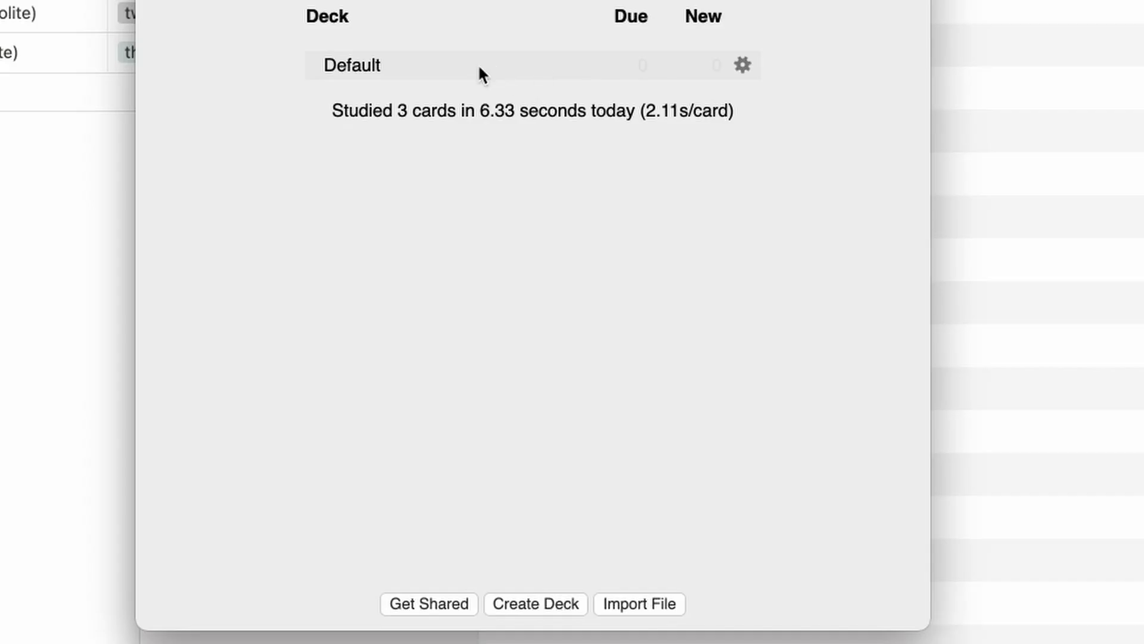
# Step: Start an Anki import and choose the exported Japanese Words CSV from Downloads
pyautogui.click(639, 604)
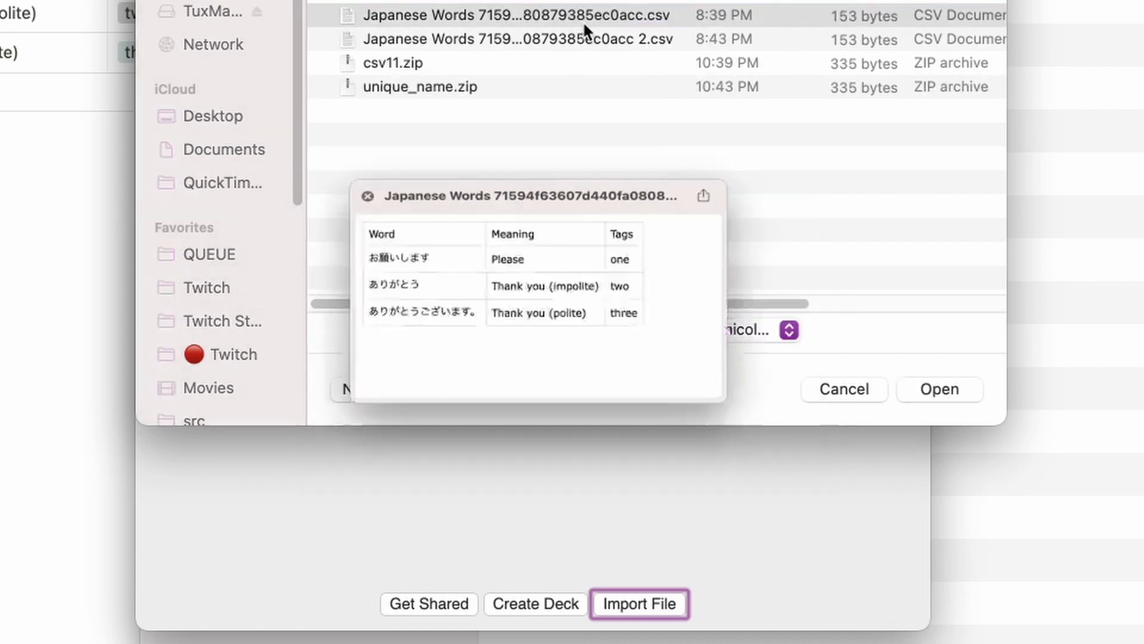
pyautogui.click(939, 389)
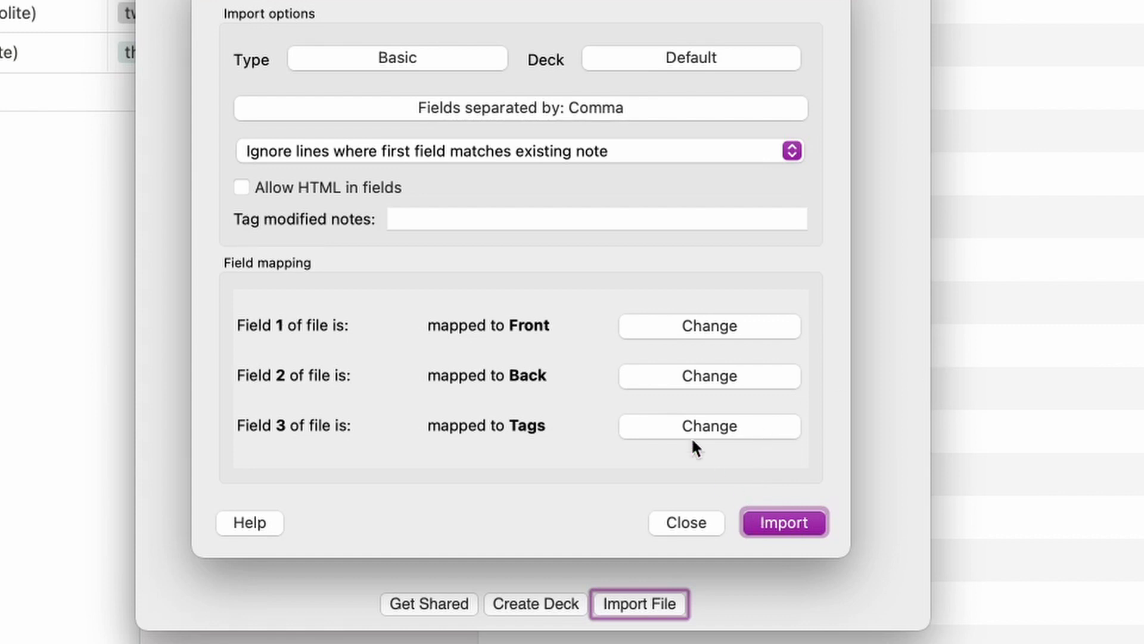
pyautogui.moveTo(285, 67)
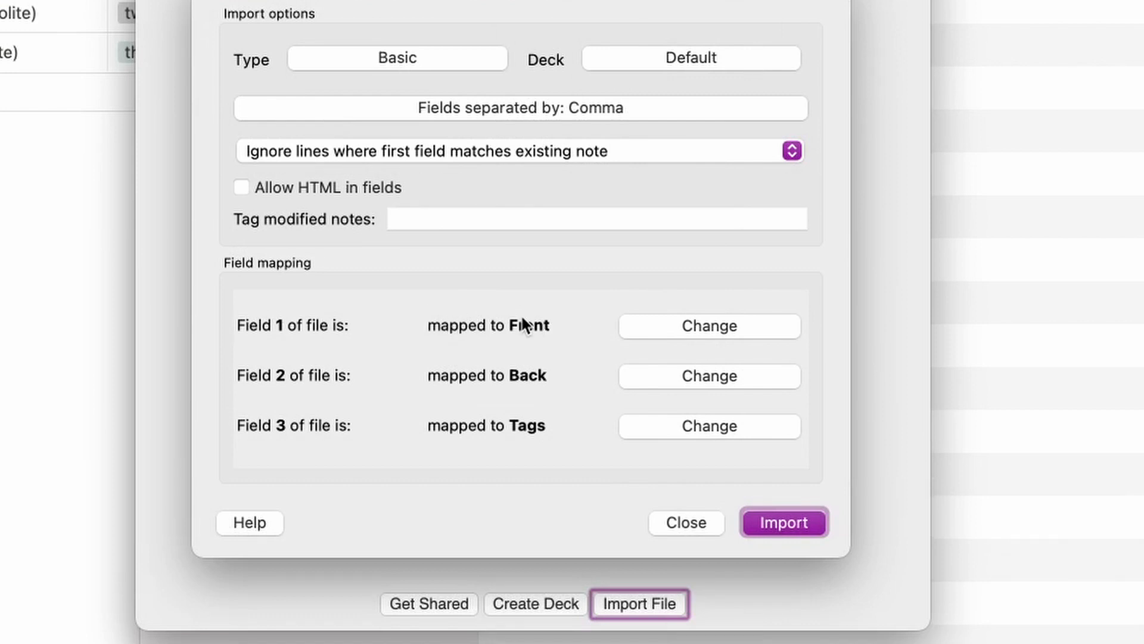
# Step: Review the import settings and keep the Basic note type
pyautogui.click(783, 522)
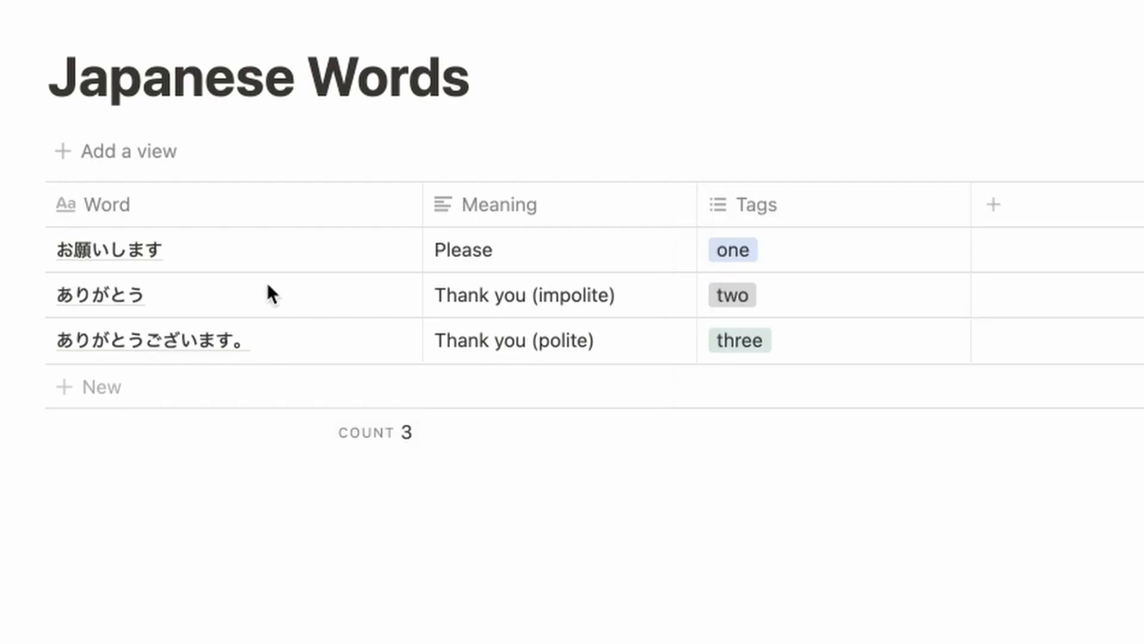
pyautogui.click(639, 603)
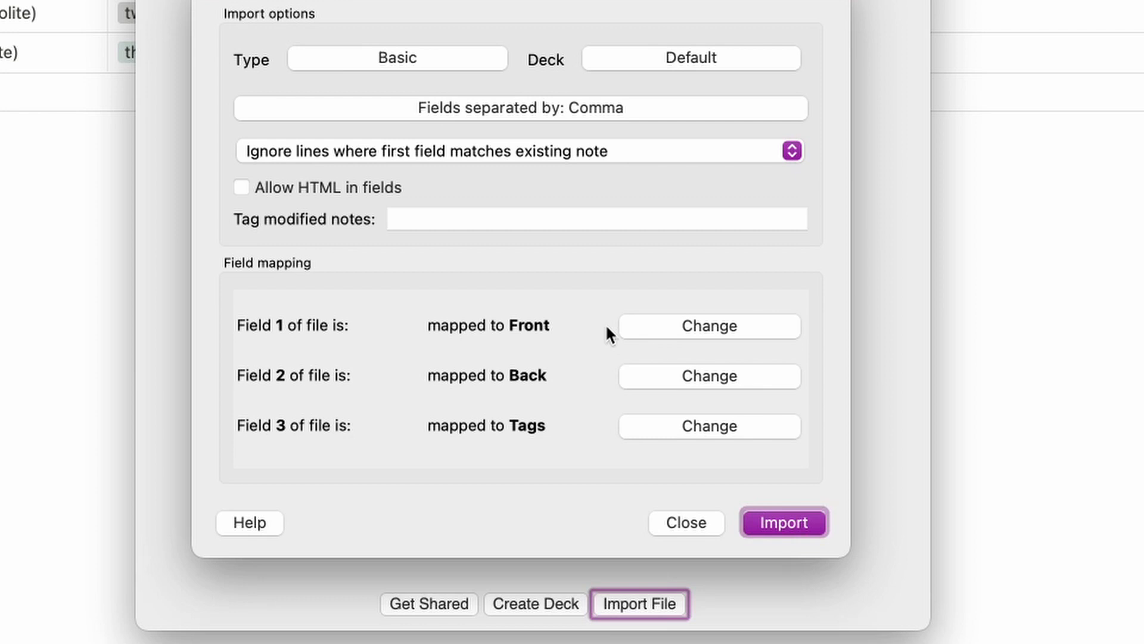
pyautogui.moveTo(466, 57)
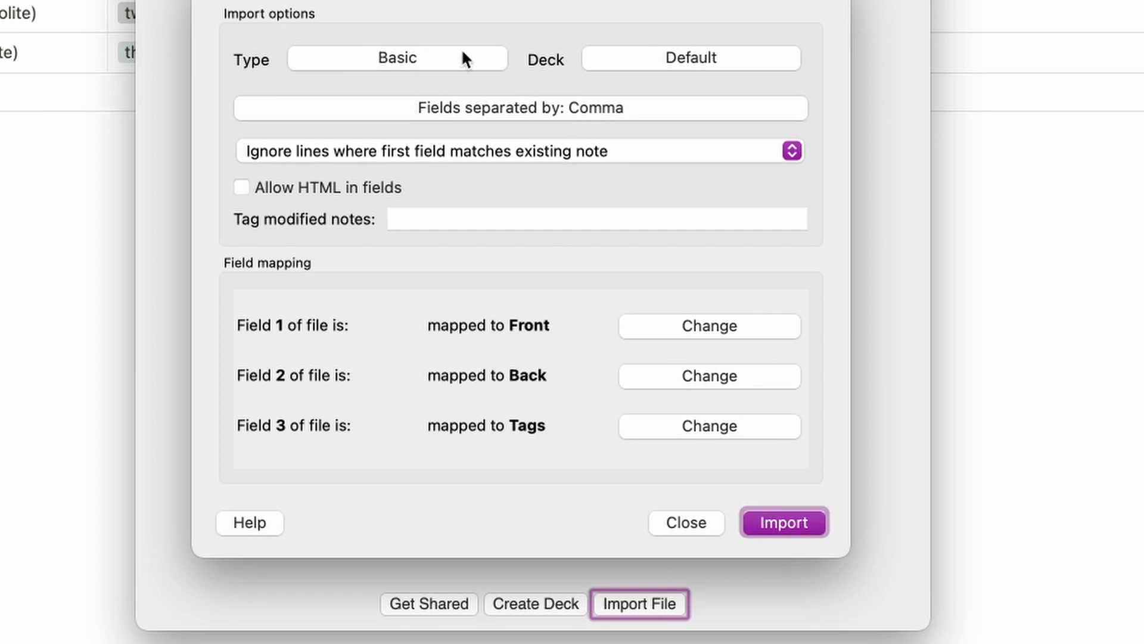
pyautogui.click(395, 57)
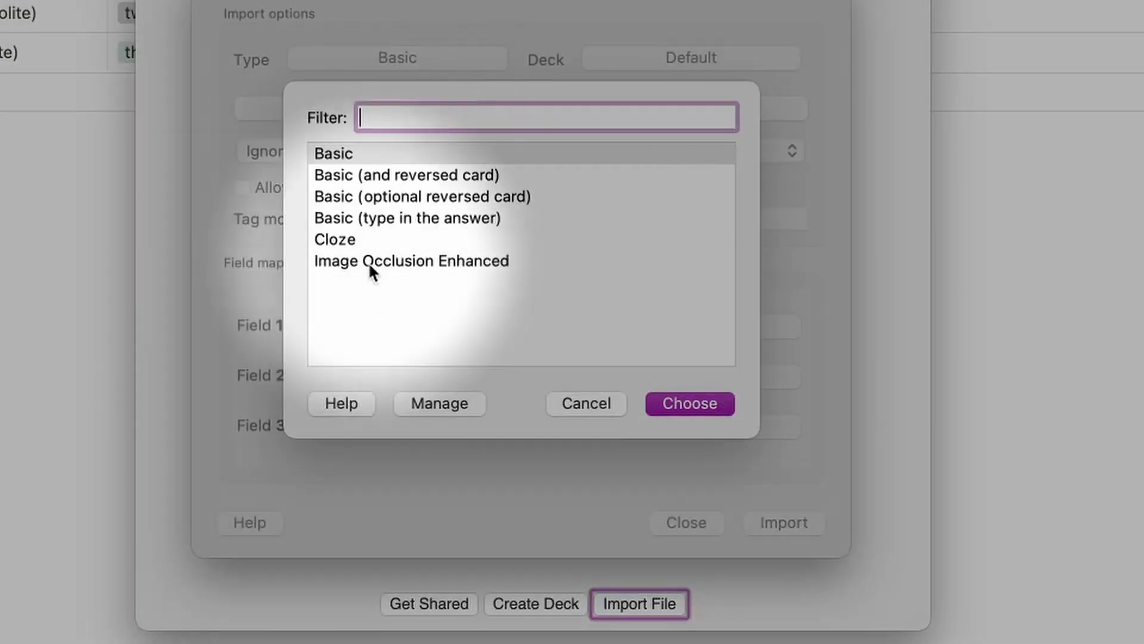
pyautogui.click(687, 404)
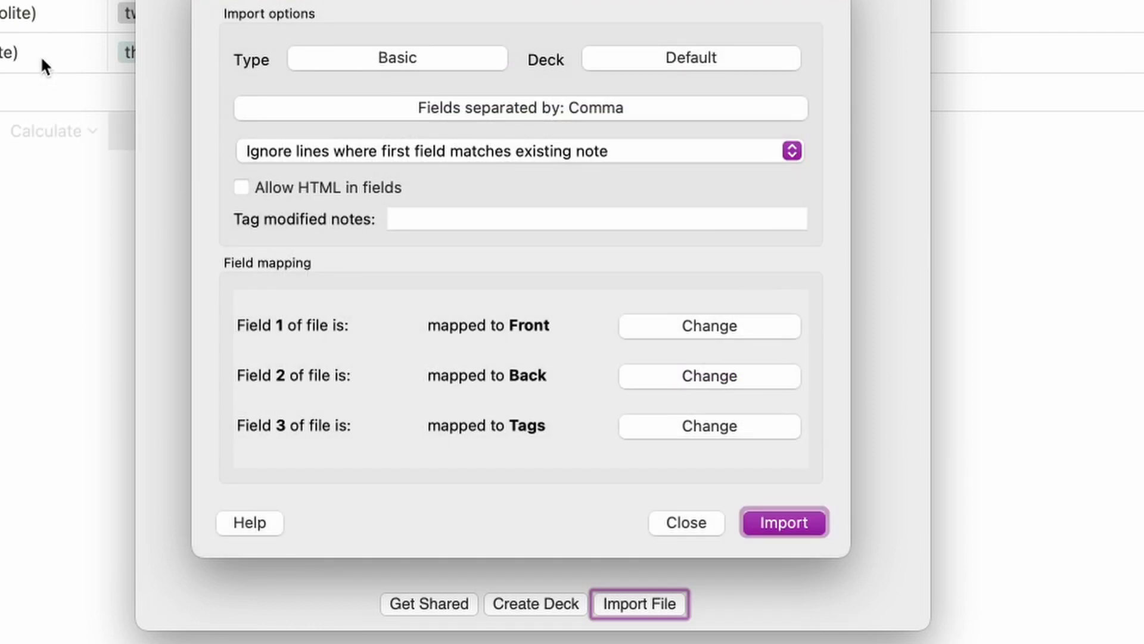
# Step: Confirm the Front, Back and Tags mapping and import the CSV rows as notes
pyautogui.click(782, 522)
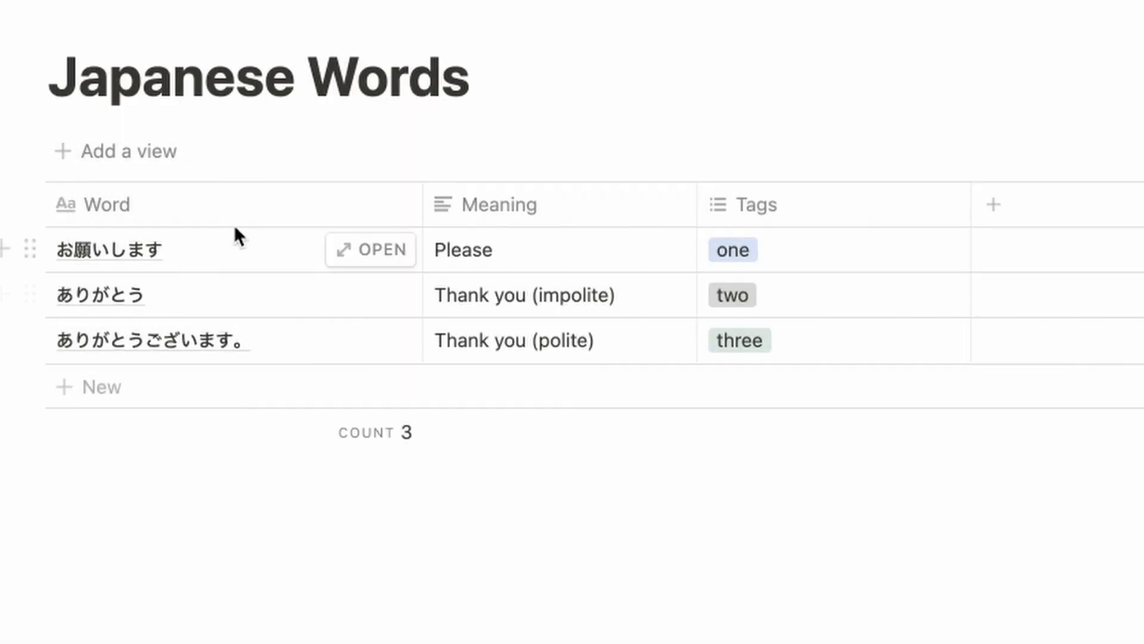
pyautogui.click(637, 603)
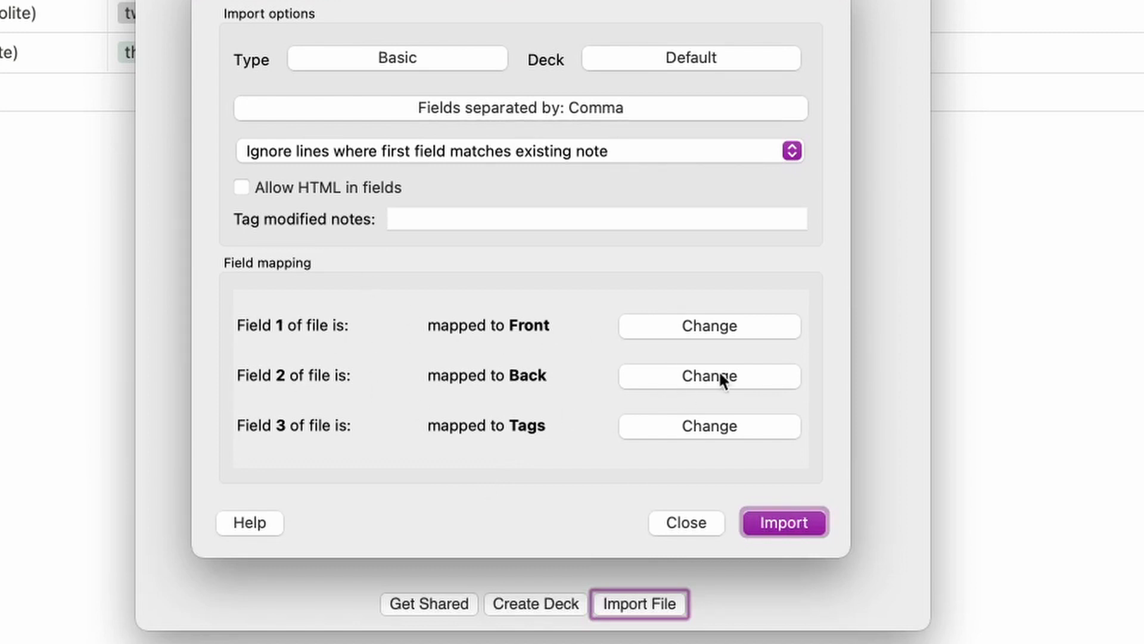
pyautogui.moveTo(844, 503)
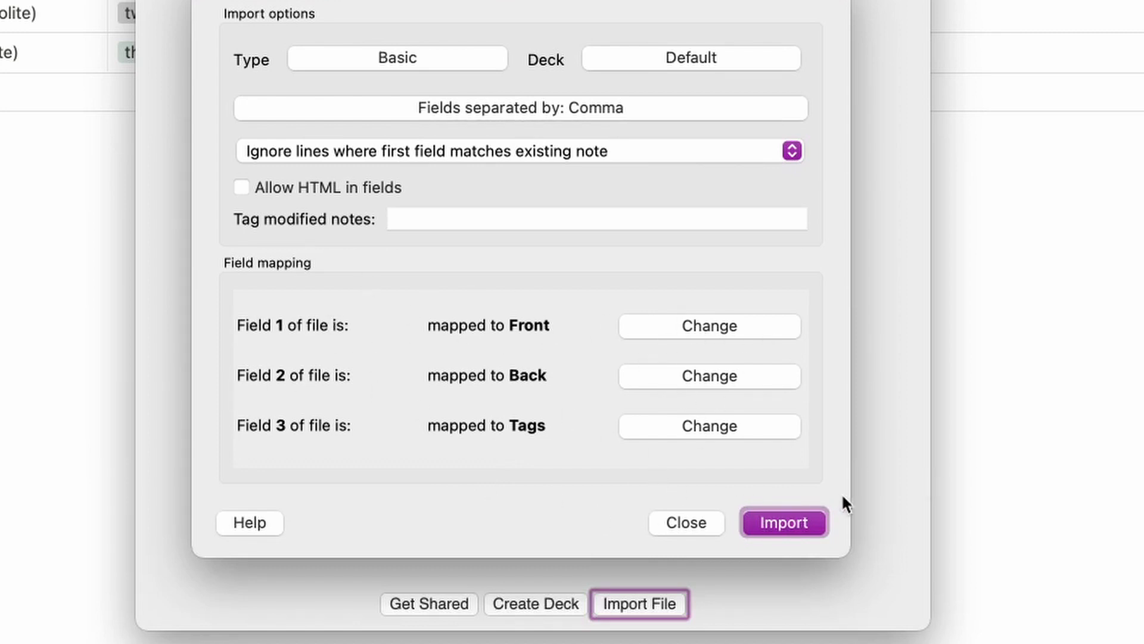
pyautogui.click(785, 522)
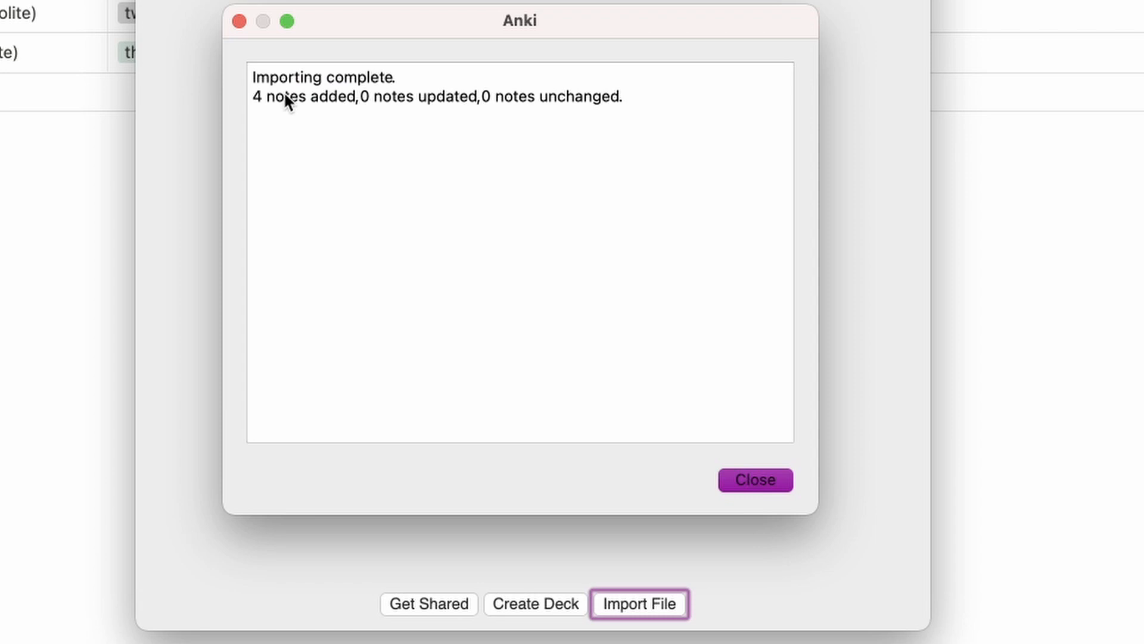
# Step: Dismiss the import report showing 4 notes added
pyautogui.click(755, 479)
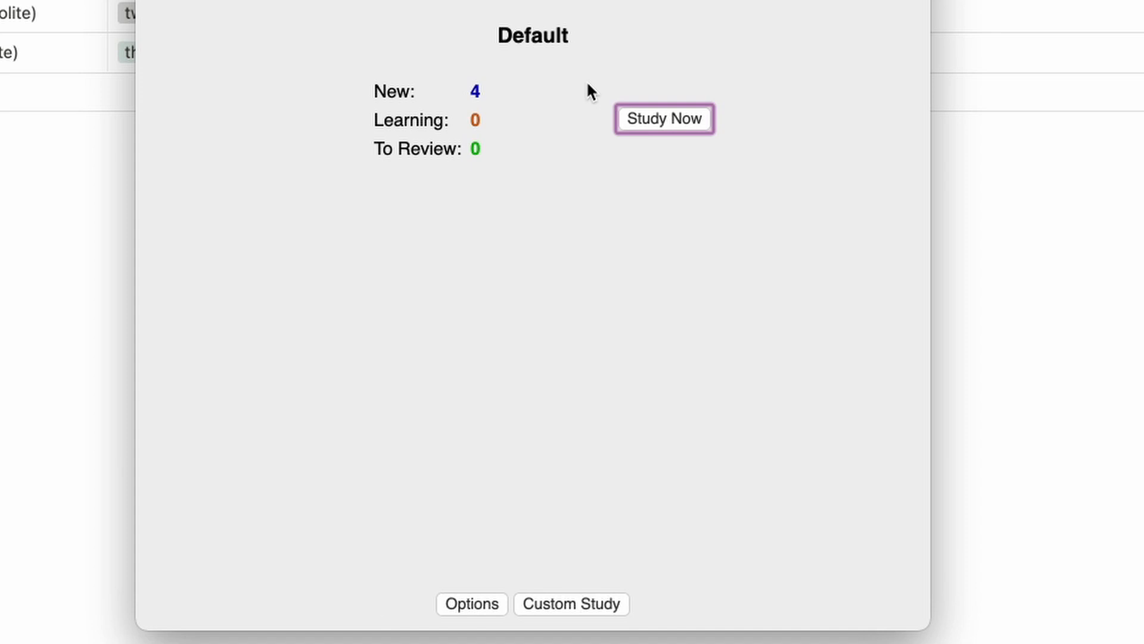
# Step: Study the Default deck, delete the Word/Meaning header note and continue to the ありがとう card
pyautogui.click(664, 118)
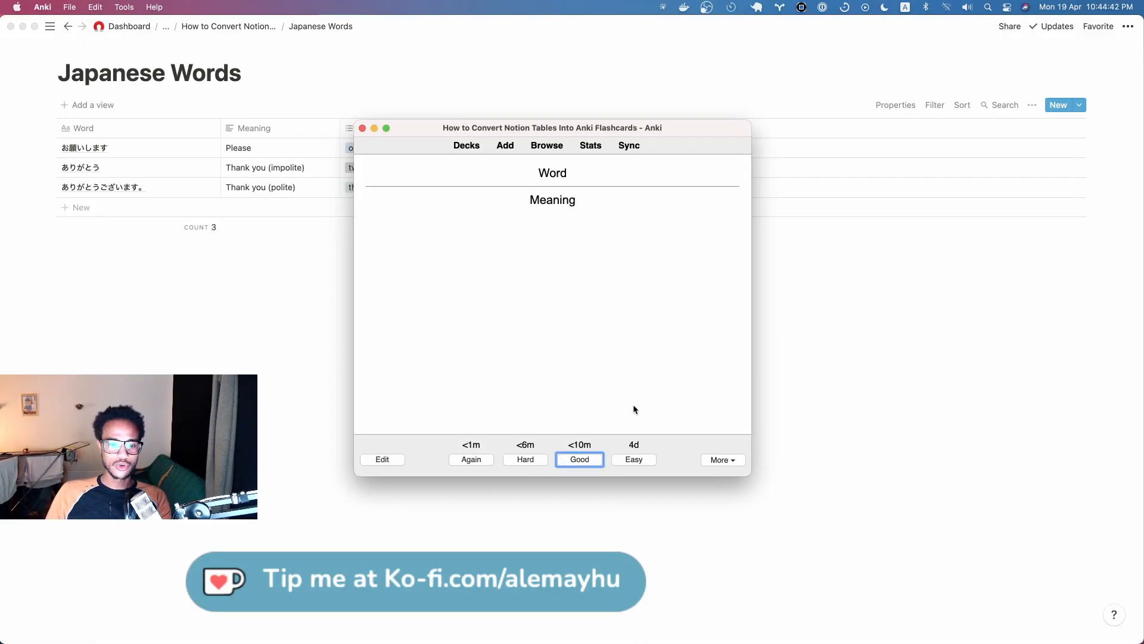
pyautogui.click(722, 459)
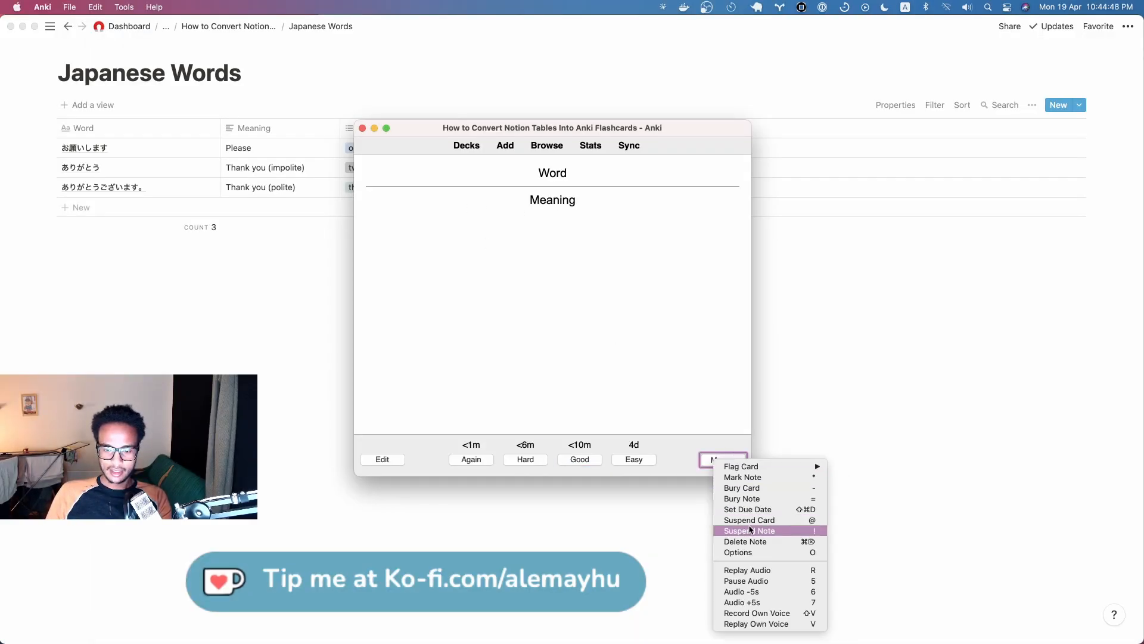
pyautogui.click(746, 541)
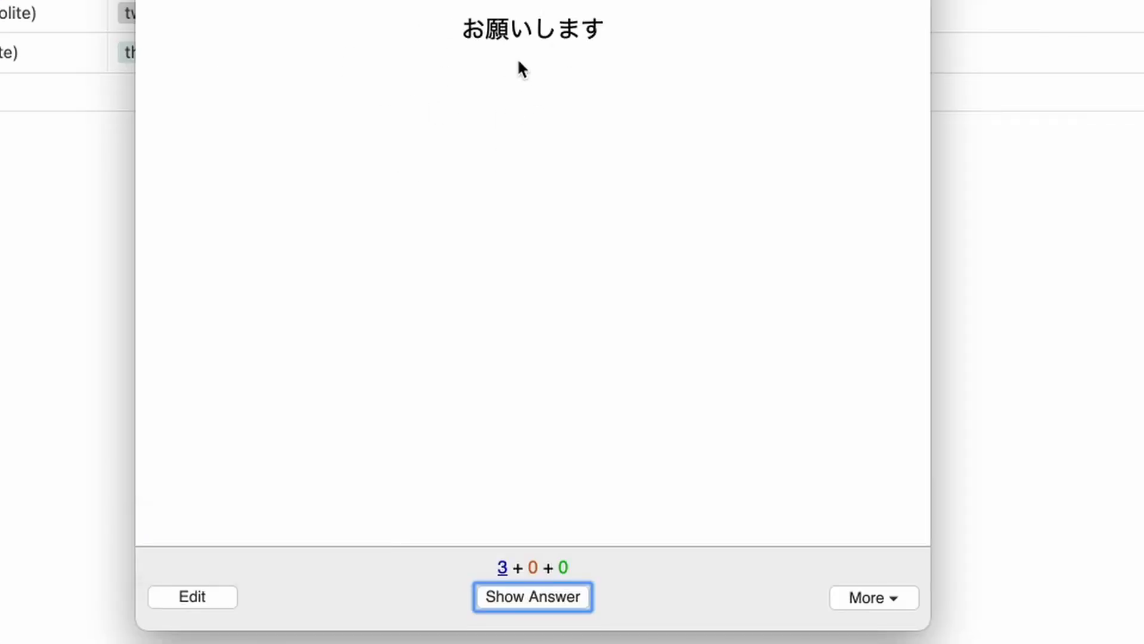
pyautogui.click(531, 596)
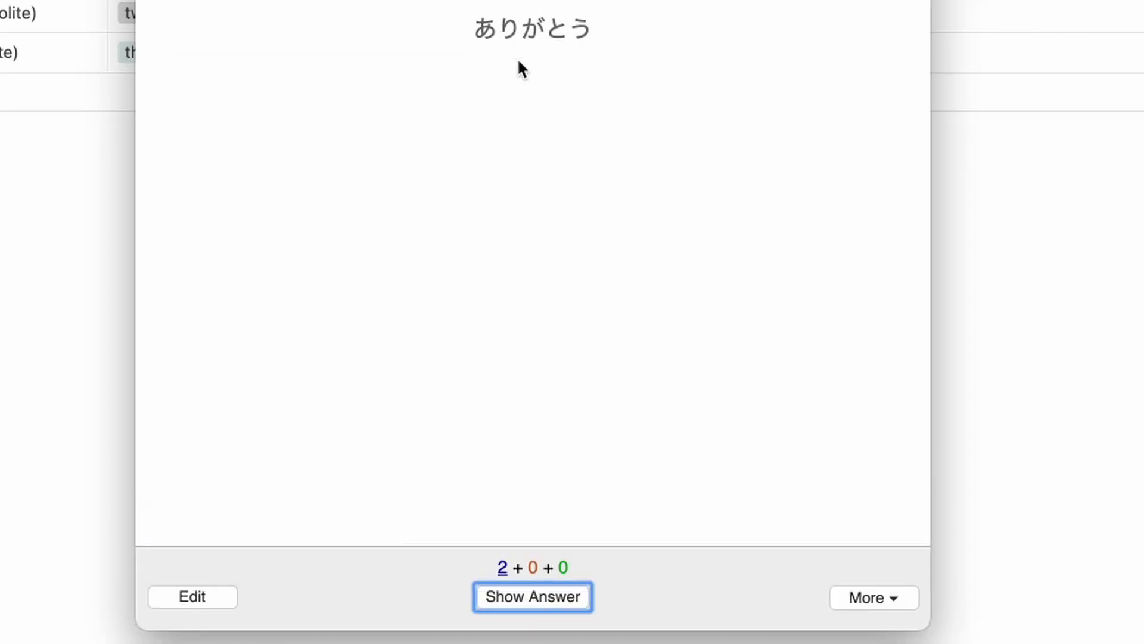